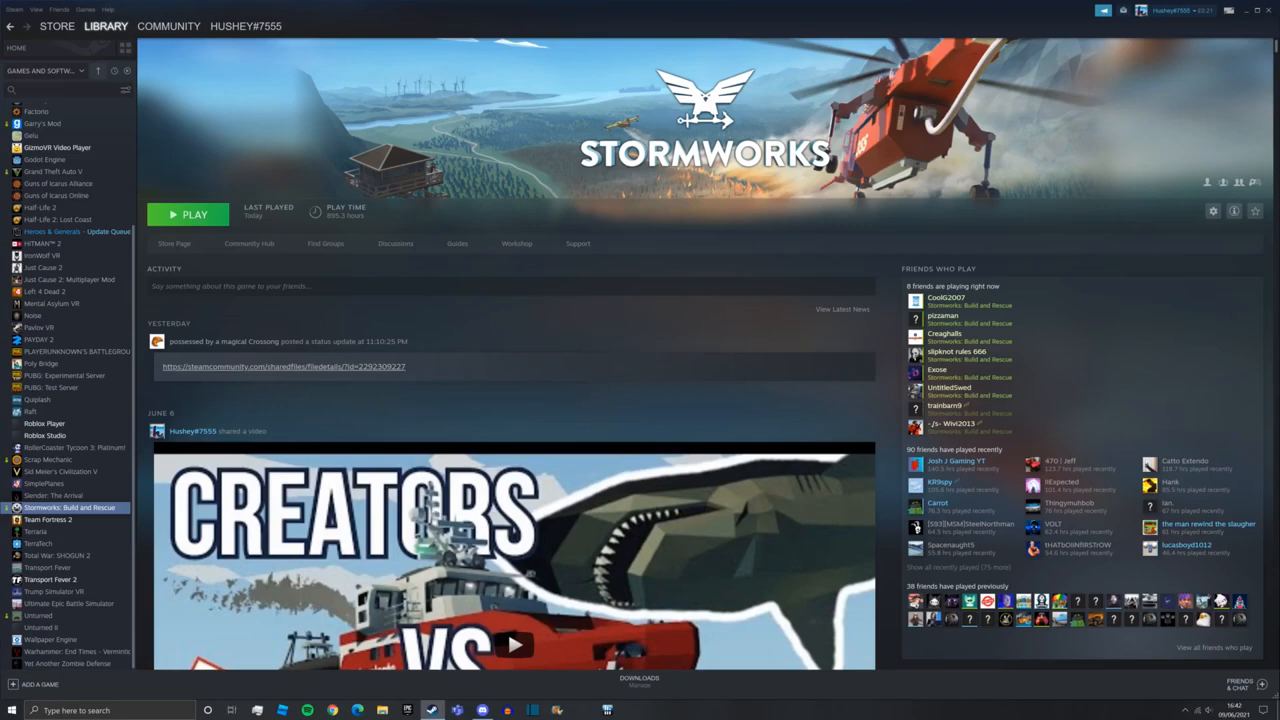
- Browse the local files of Stormworks: Build and Rescue from the Steam library
{"action": "right_click", "coordinate": [69, 507]}
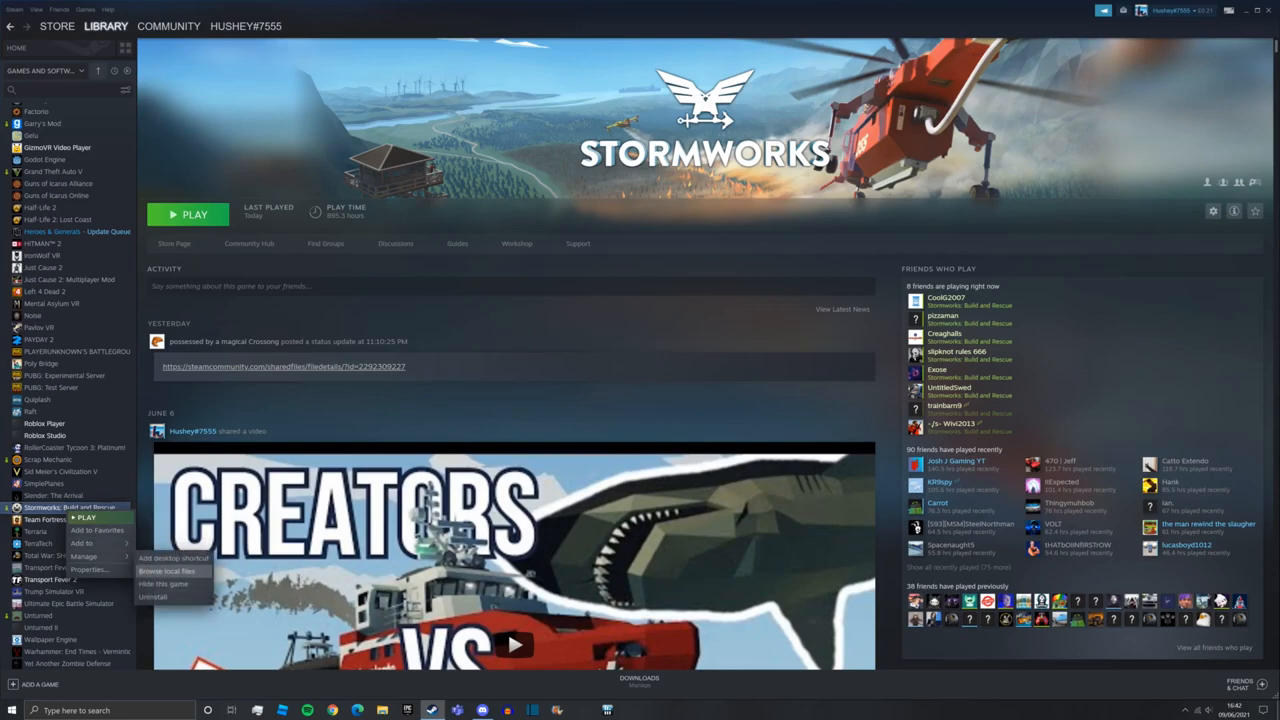
{"action": "left_click", "coordinate": [167, 571]}
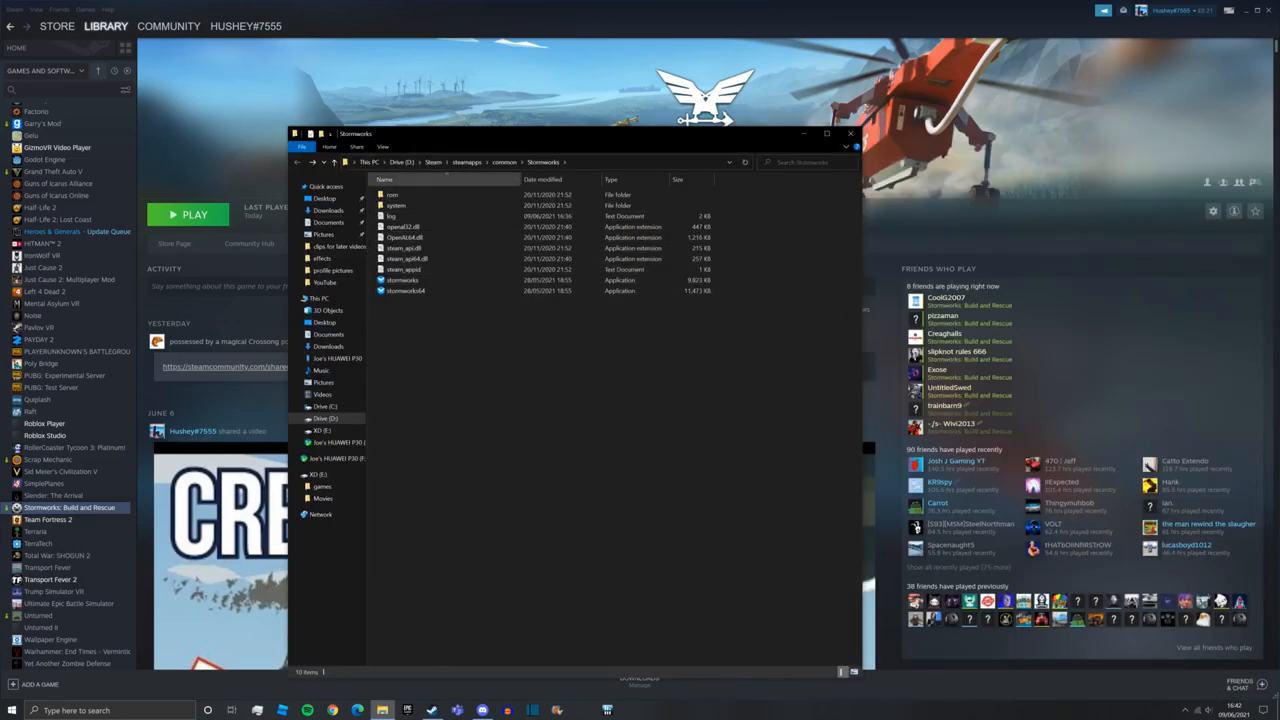
{"action": "mouse_move", "coordinate": [396, 205]}
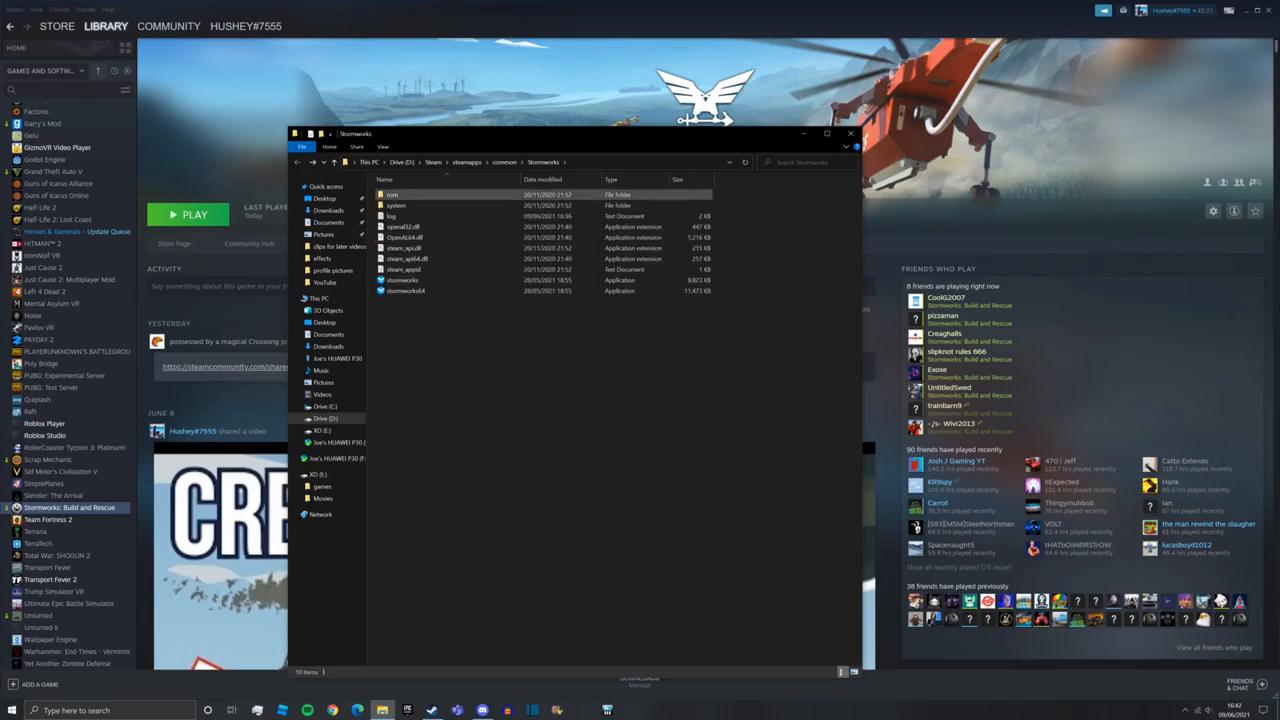
- Navigate into rom\data\tiles and bring up the context menu for island_15
{"action": "double_click", "coordinate": [392, 194]}
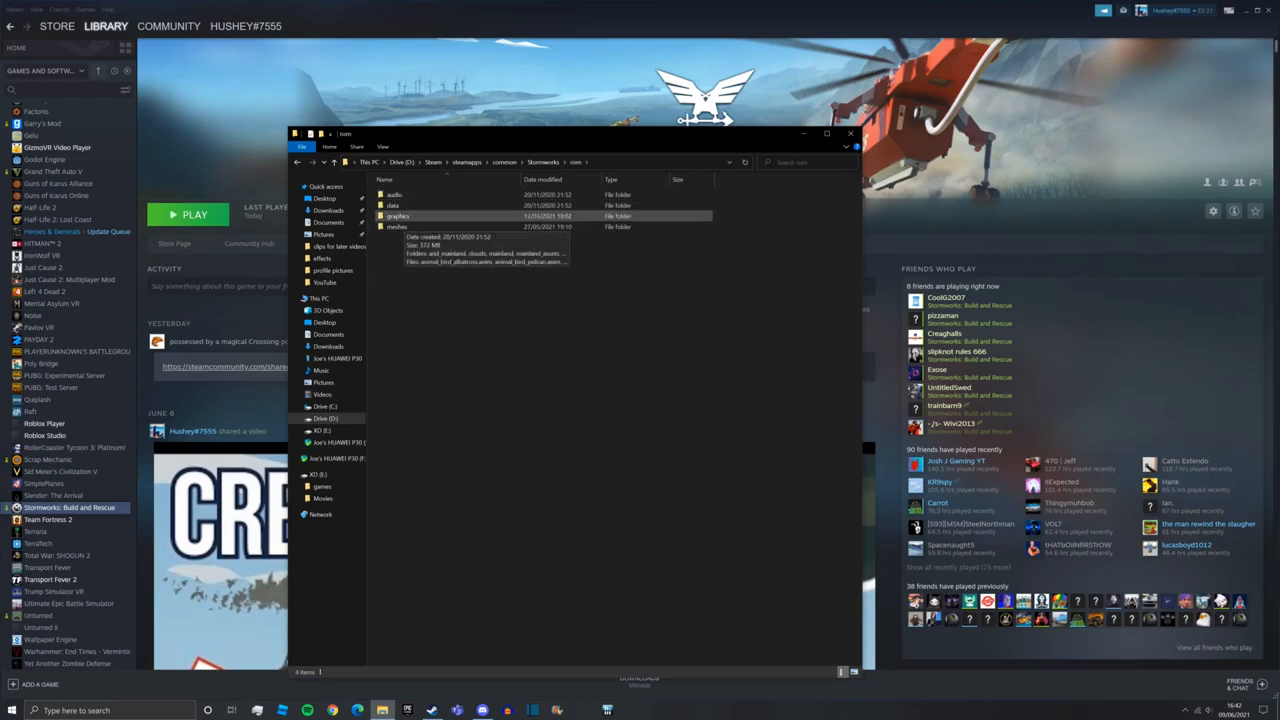
{"action": "double_click", "coordinate": [393, 205]}
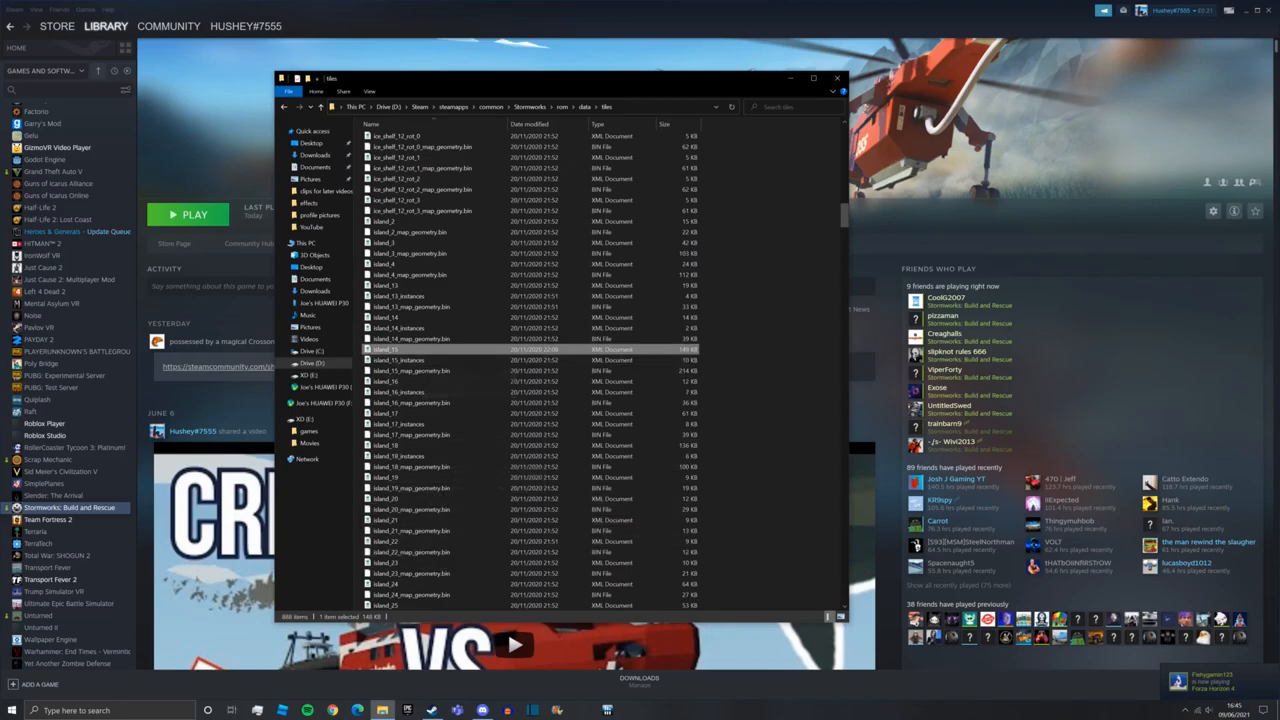
{"action": "mouse_move", "coordinate": [400, 360]}
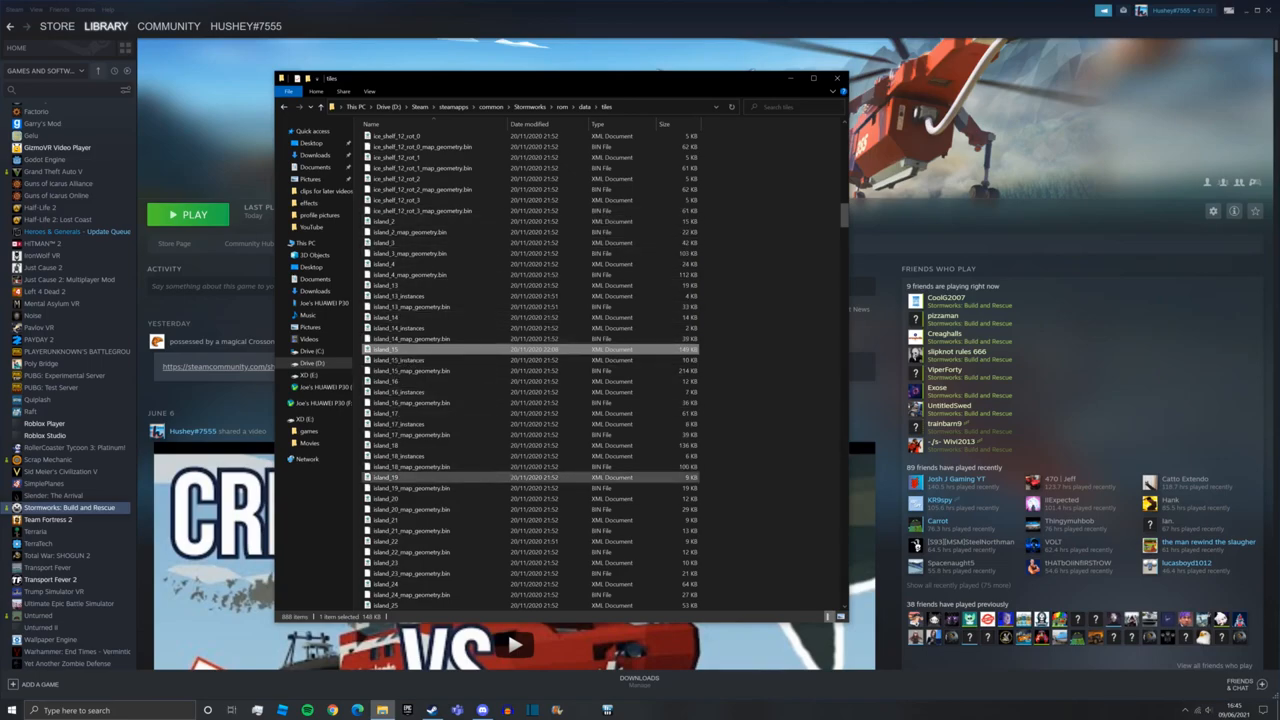
{"action": "left_click", "coordinate": [411, 467]}
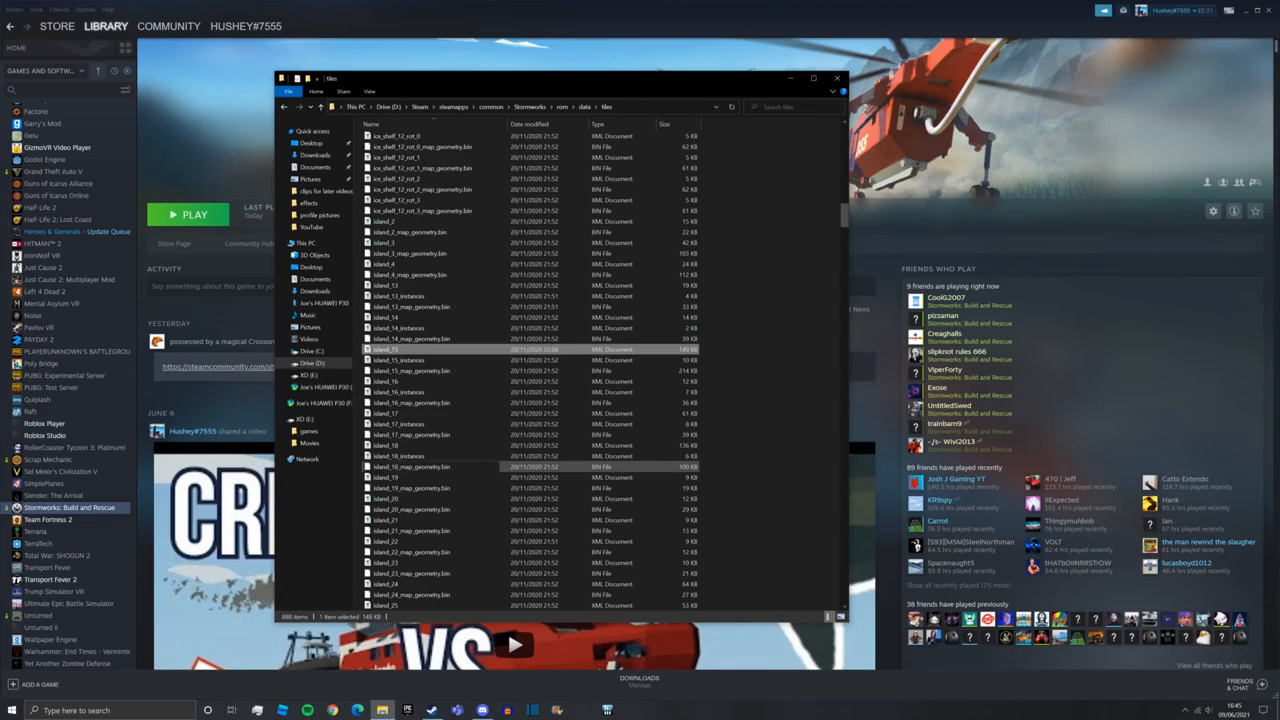
{"action": "right_click", "coordinate": [385, 338]}
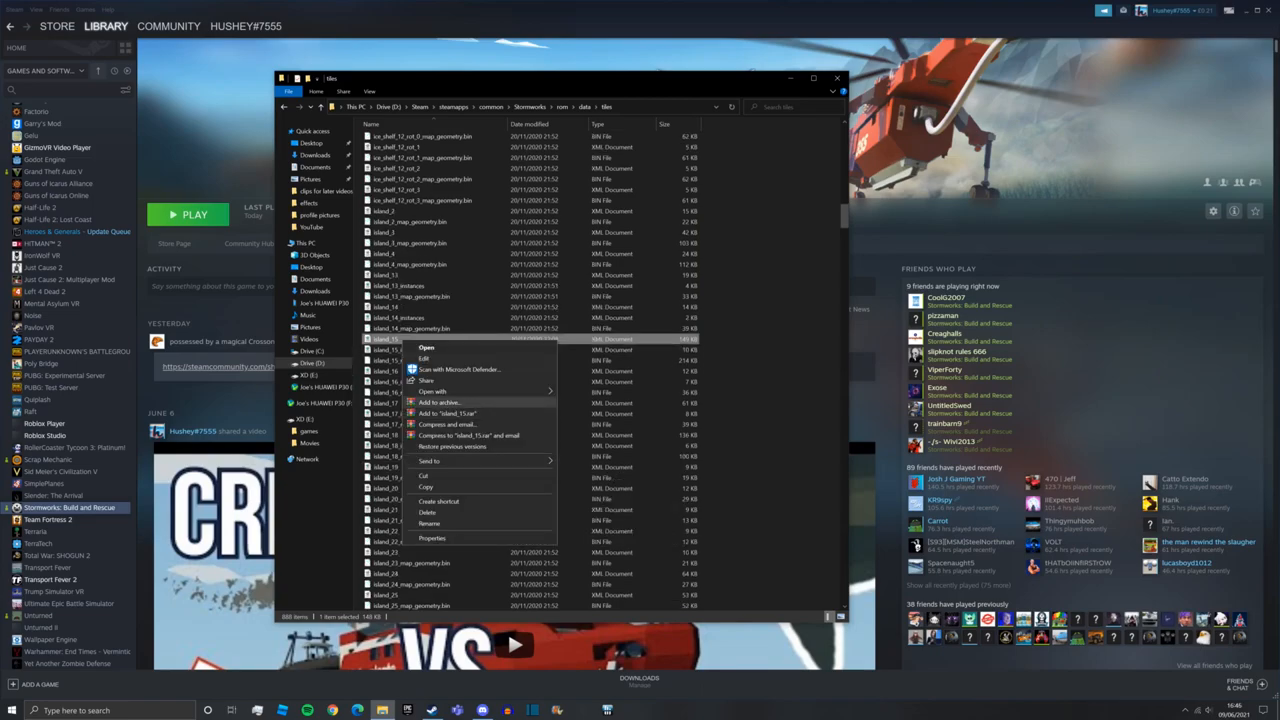
- Open island_15 as text in Notepad via Edit
{"action": "left_click", "coordinate": [432, 391]}
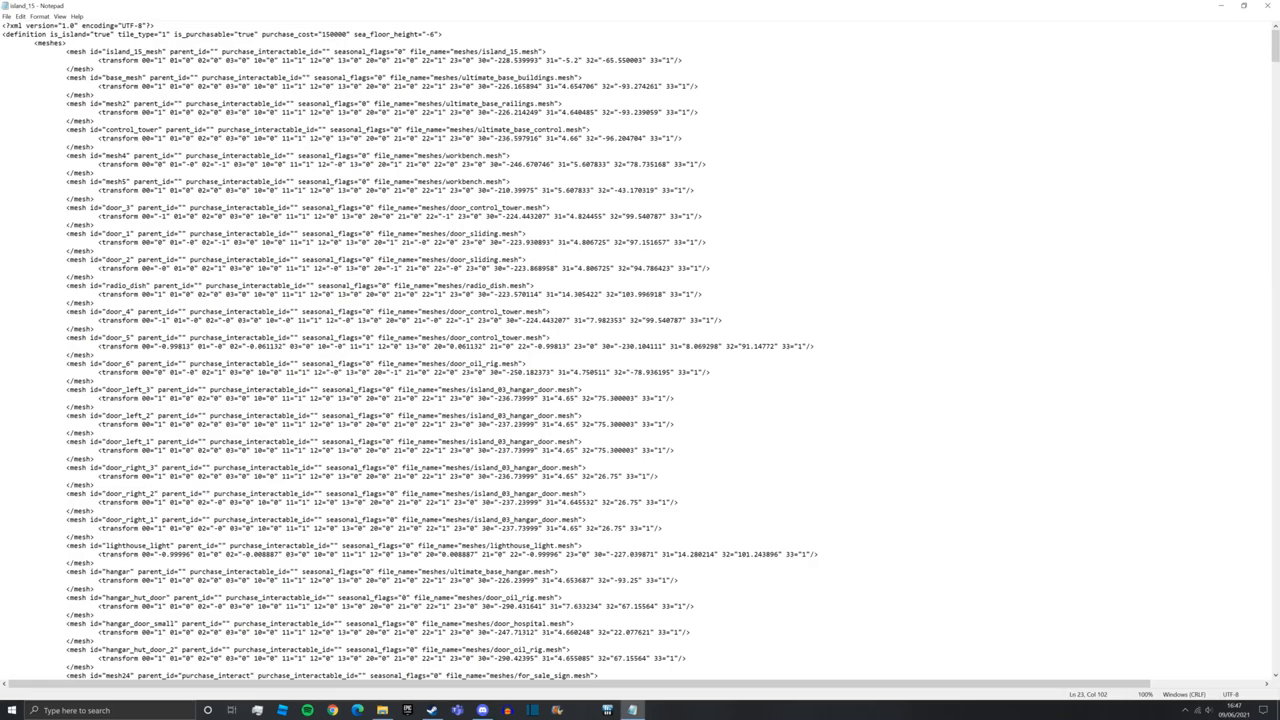
- Start a Find search for the word area in the island_15 file
{"action": "key", "text": "Ctrl+f"}
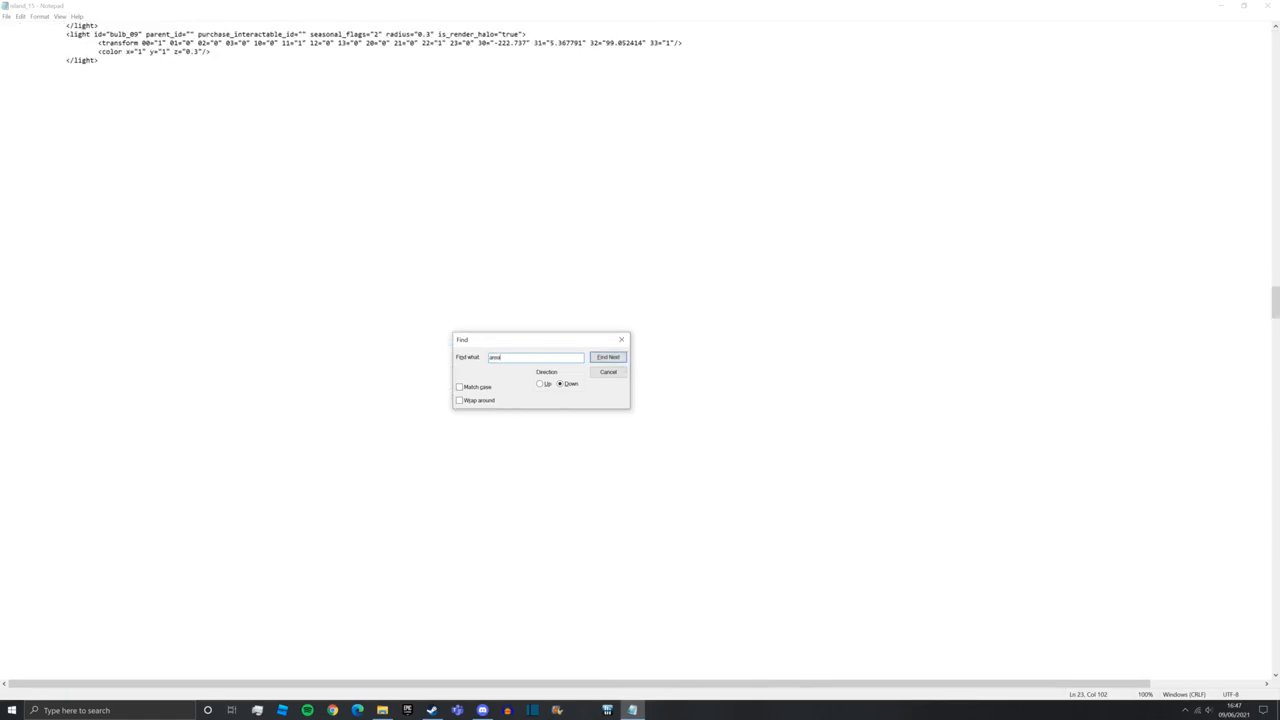
- Step through hangar_edit to dock_edit edit_area and select its x and z size values
{"action": "left_click", "coordinate": [608, 357]}
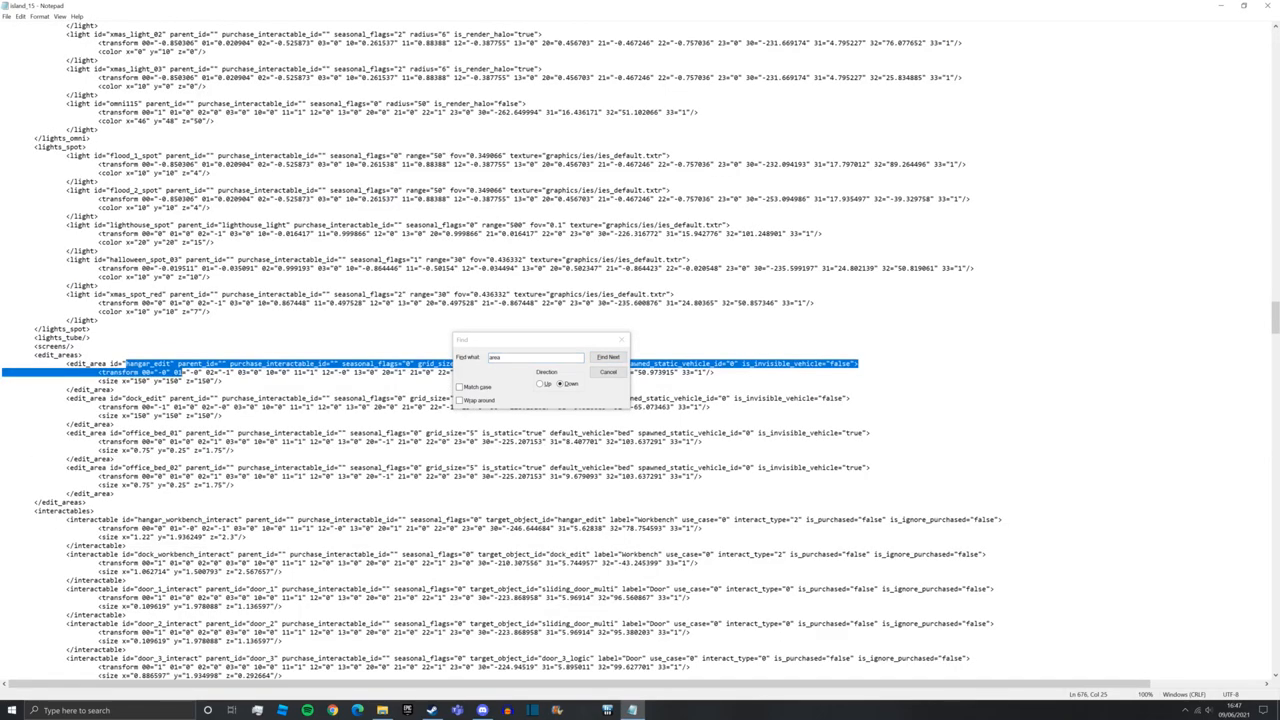
{"action": "left_click", "coordinate": [607, 357]}
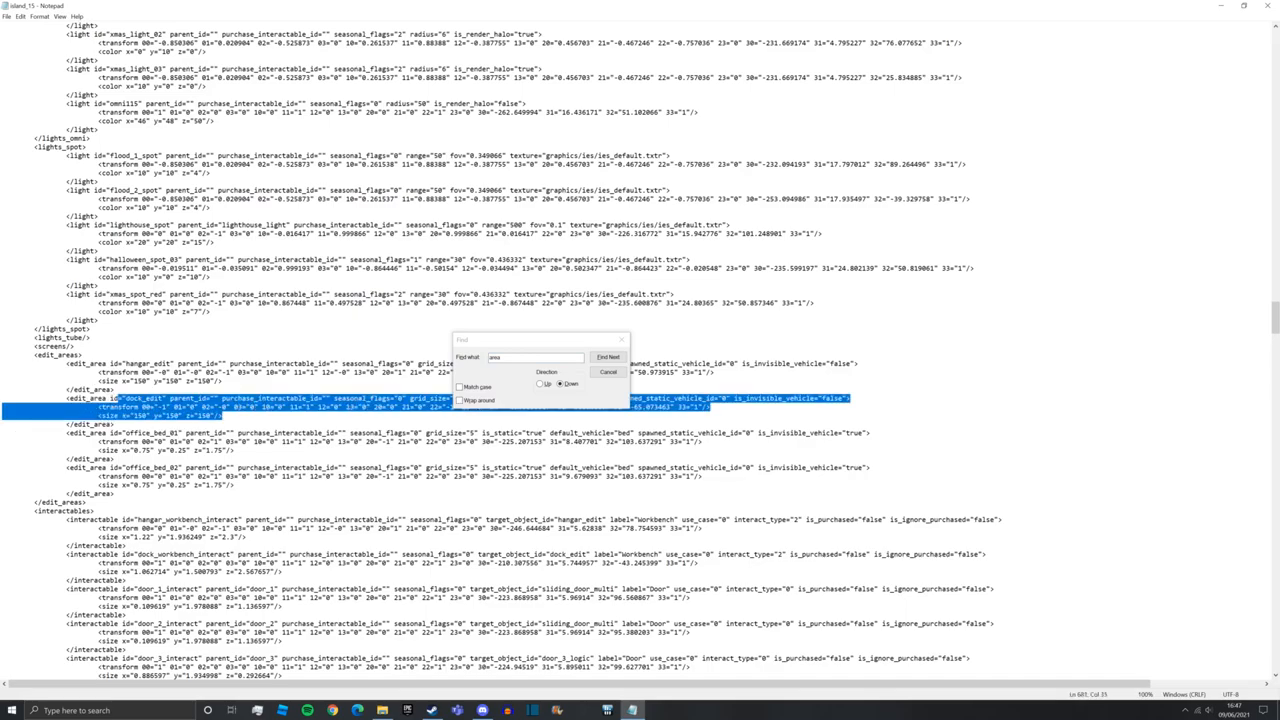
{"action": "left_click", "coordinate": [607, 357]}
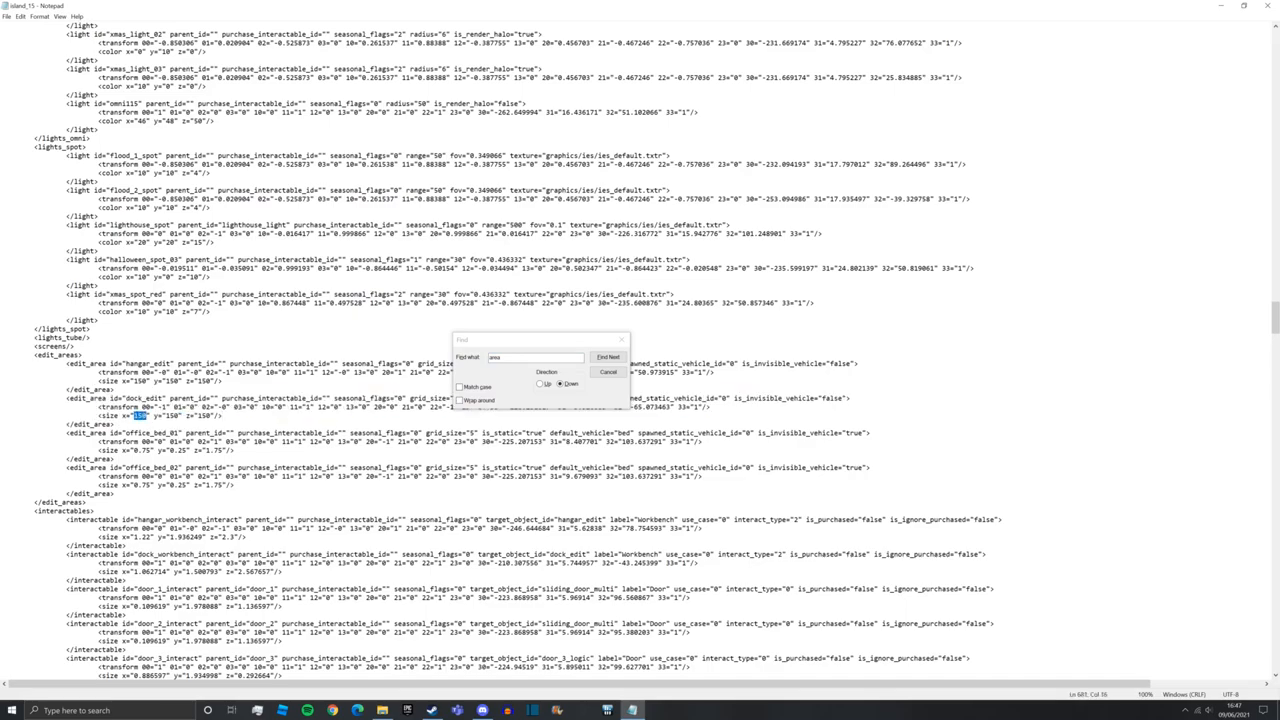
{"action": "left_click", "coordinate": [607, 357]}
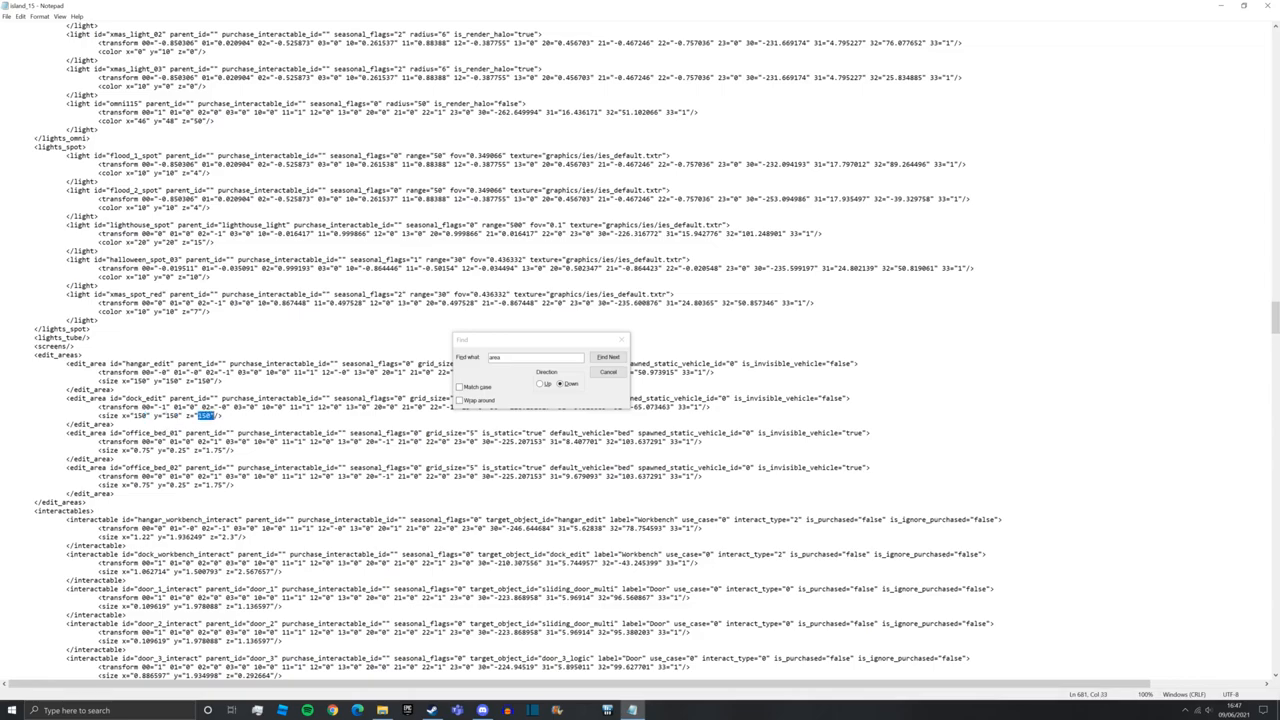